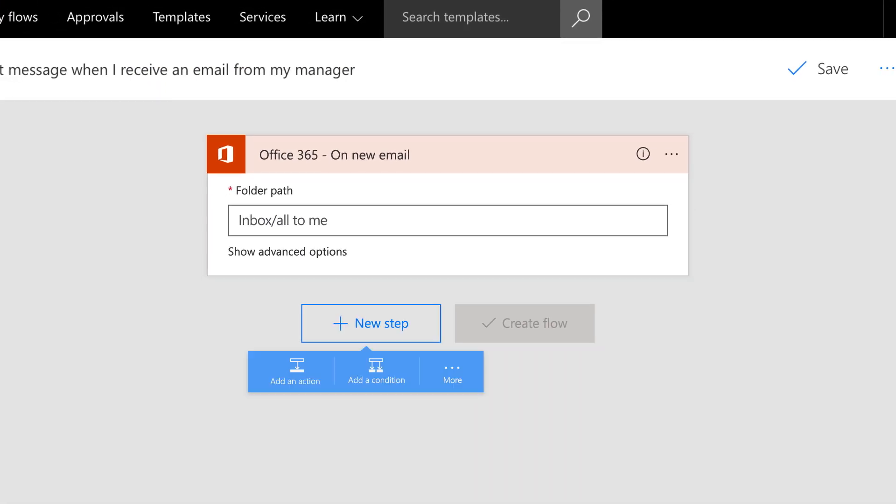
Save the 'Send me a text message when I receive an email from my manager' flow.
{"action": "left_click", "coordinate": [291, 371]}
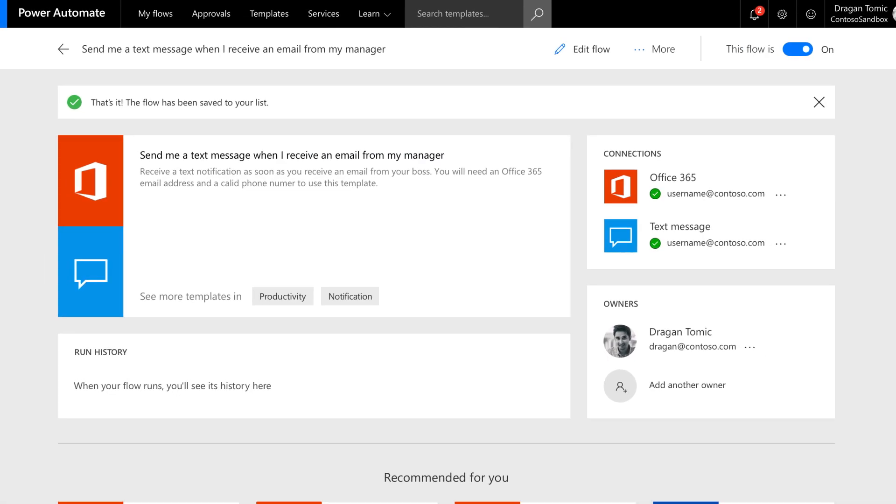
Approve the 'Please approve: Planning budget.ppt' card under received approval requests.
{"action": "left_click", "coordinate": [221, 14]}
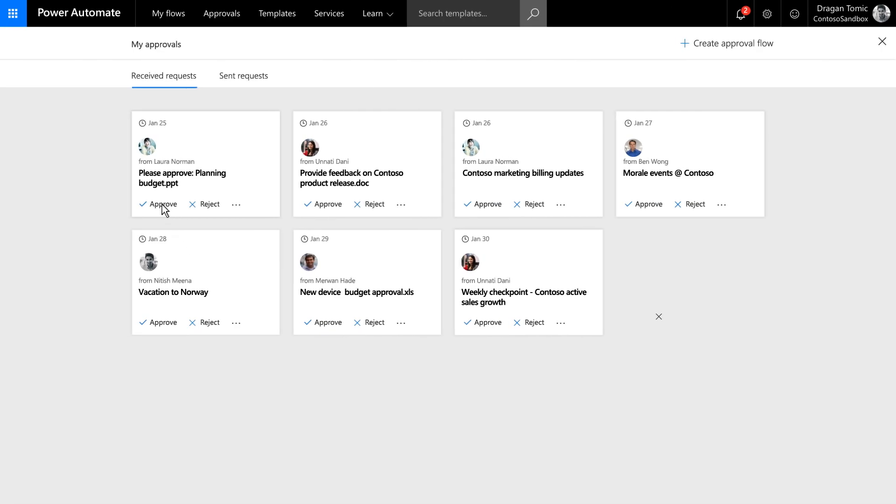
{"action": "left_click", "coordinate": [182, 177]}
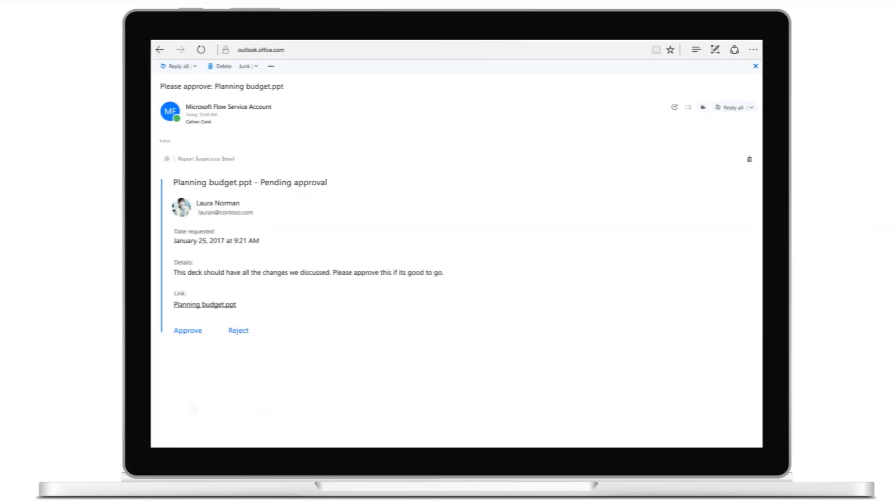
Approve Planning budget.ppt from the email, then view the #Contoso tweet notification flow in mobile.
{"action": "left_click", "coordinate": [187, 330]}
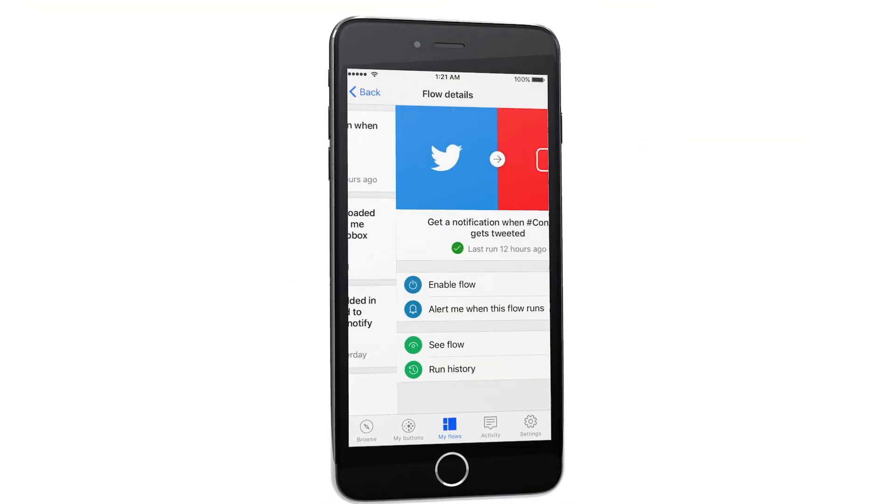
{"action": "left_click", "coordinate": [448, 345]}
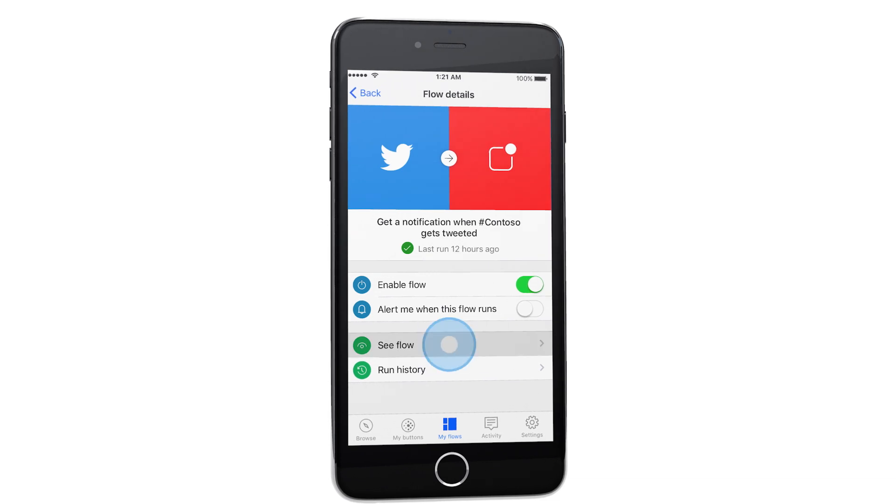
{"action": "left_click", "coordinate": [407, 428]}
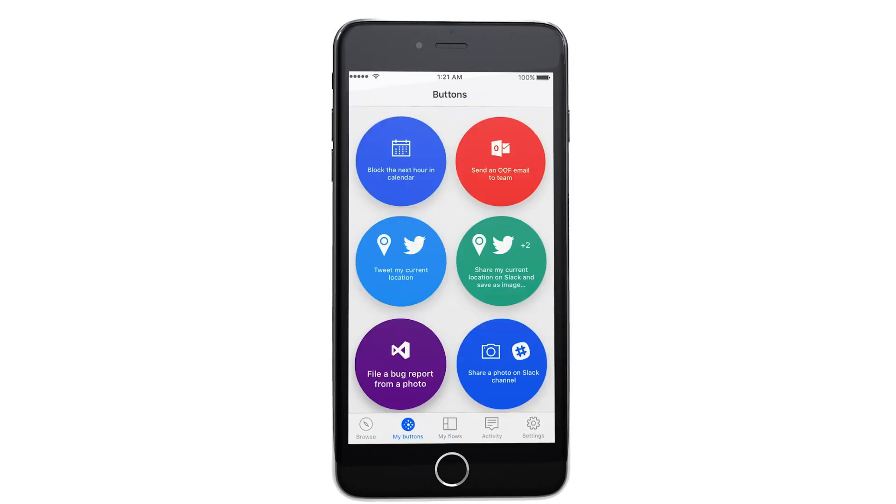
Tap the 'Block the next hour in calendar' button in My buttons.
{"action": "left_click", "coordinate": [401, 161]}
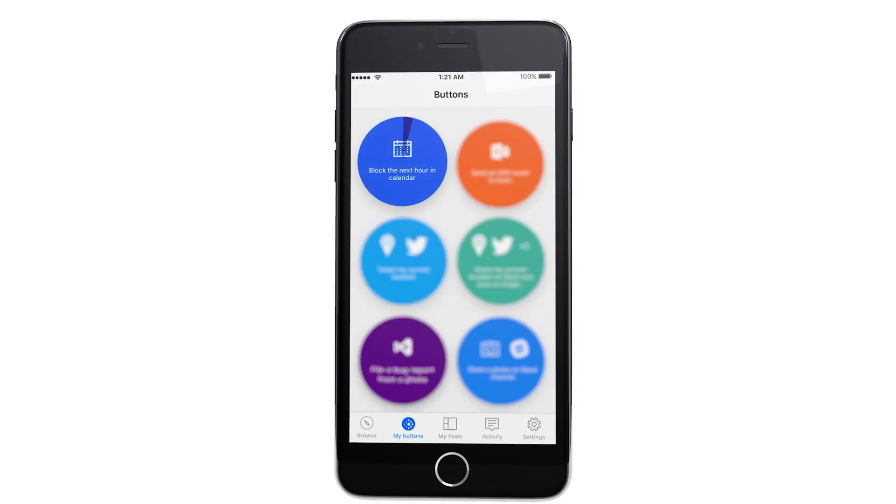
{"action": "left_click", "coordinate": [403, 162]}
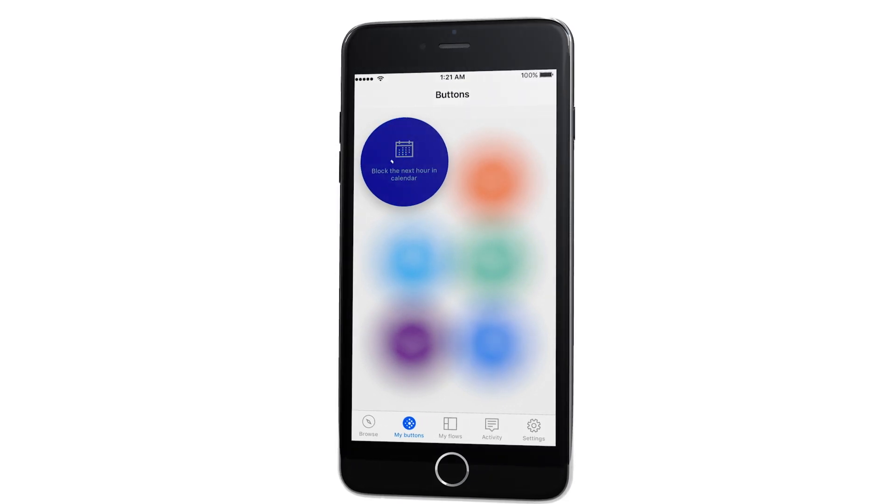